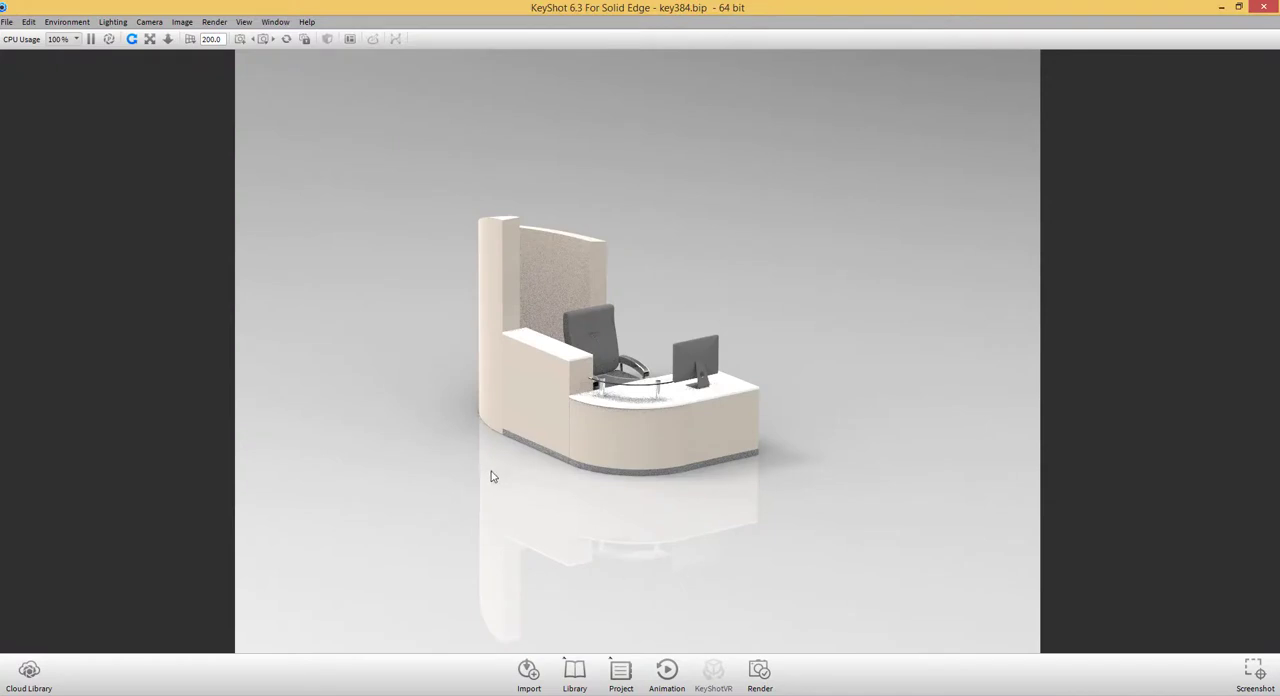
Apply blue gloss paint from the Library to the desk's curved wall and counter body.
{"action": "left_click", "coordinate": [571, 671]}
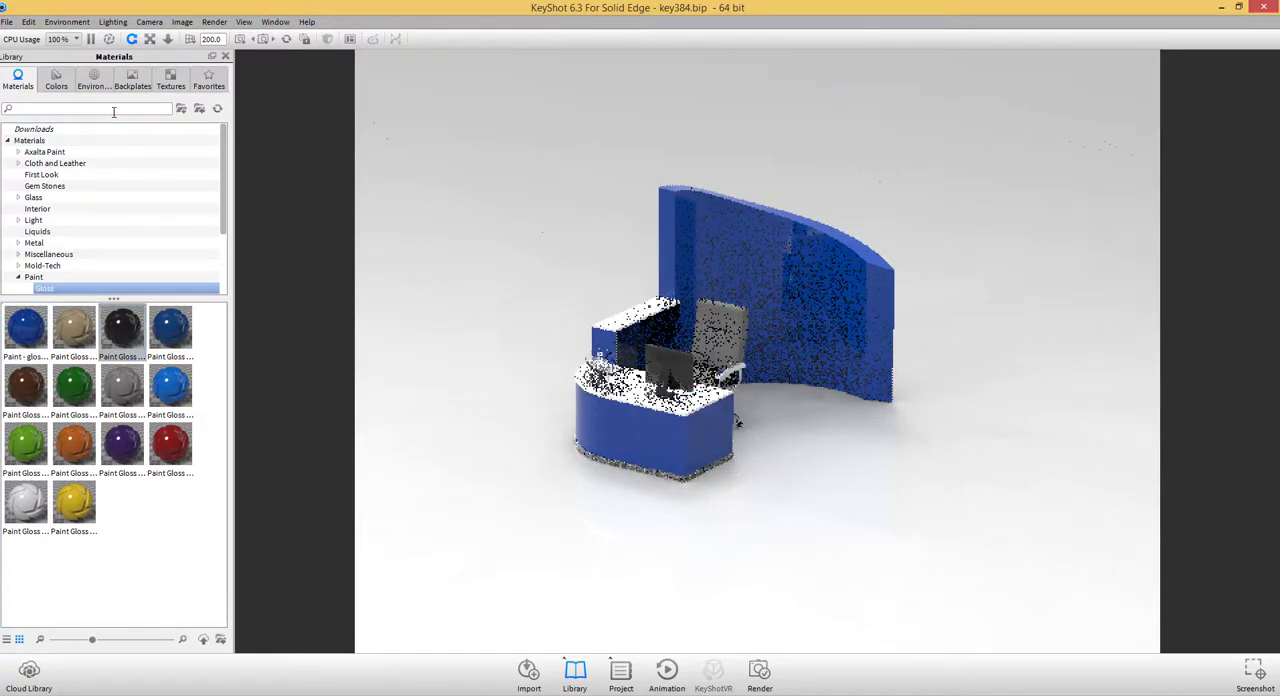
{"action": "type", "text": "Li"}
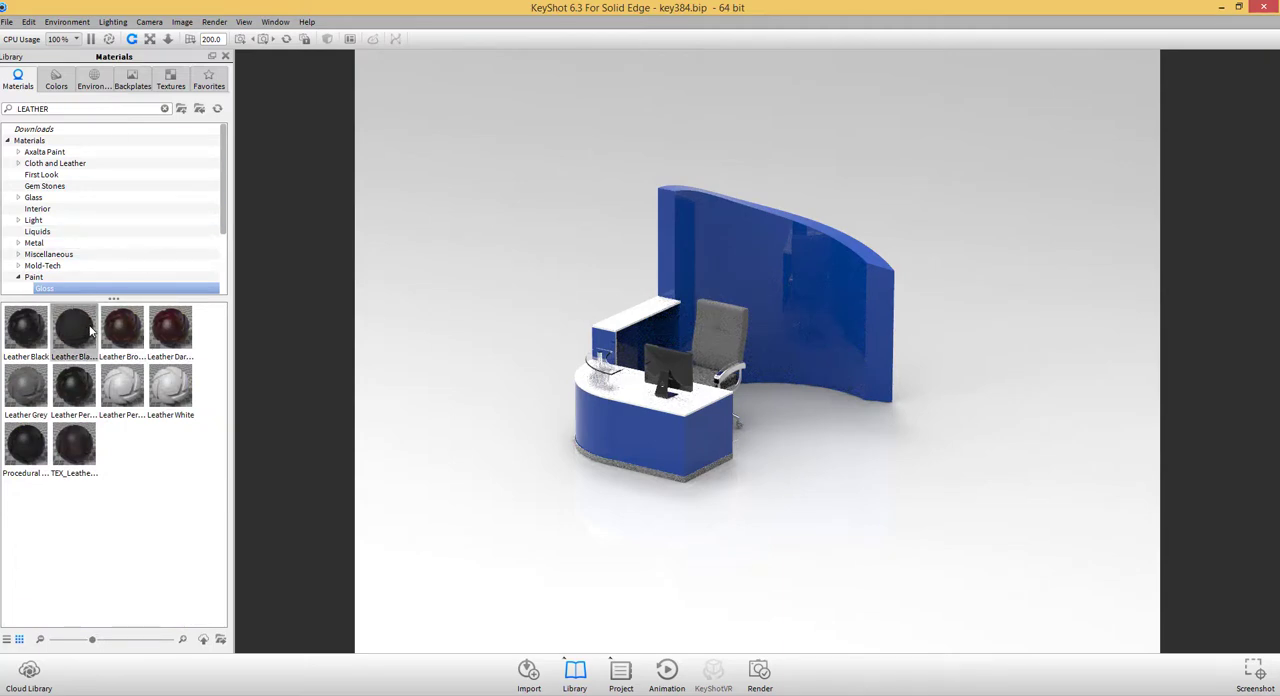
{"action": "mouse_move", "coordinate": [25, 325]}
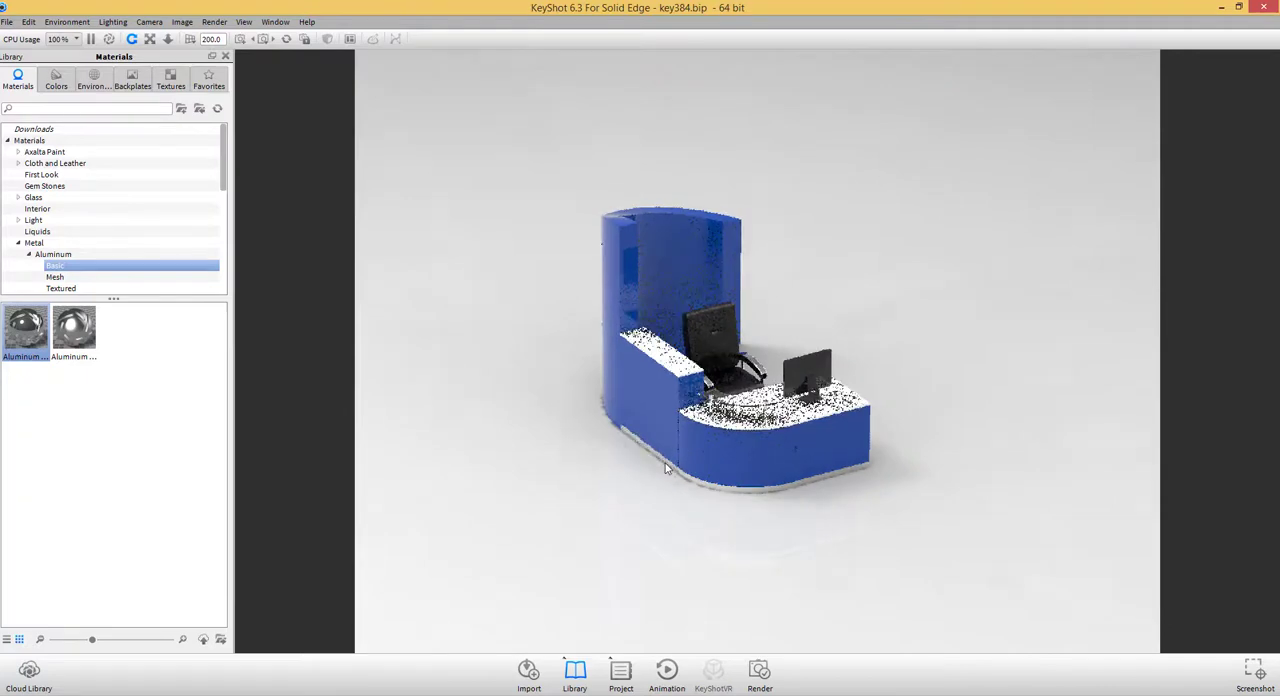
Set the Environment background to a plain white colour in Project settings.
{"action": "left_click", "coordinate": [620, 675]}
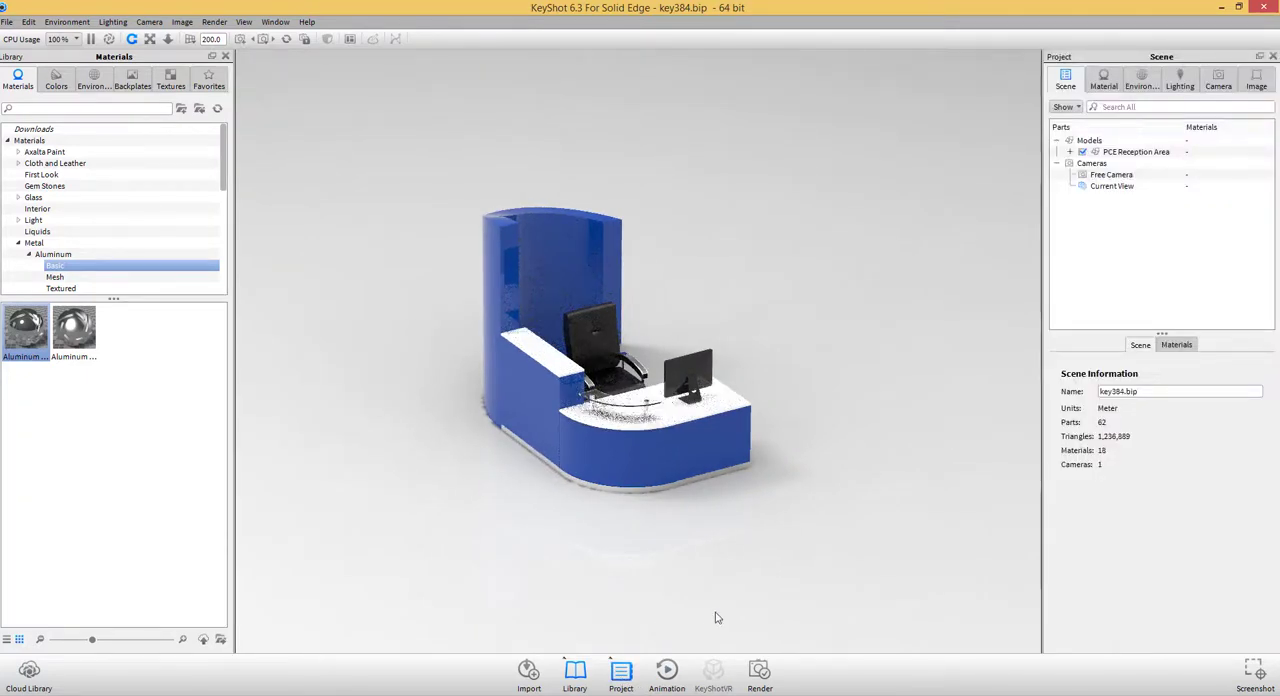
{"action": "left_click", "coordinate": [1142, 84]}
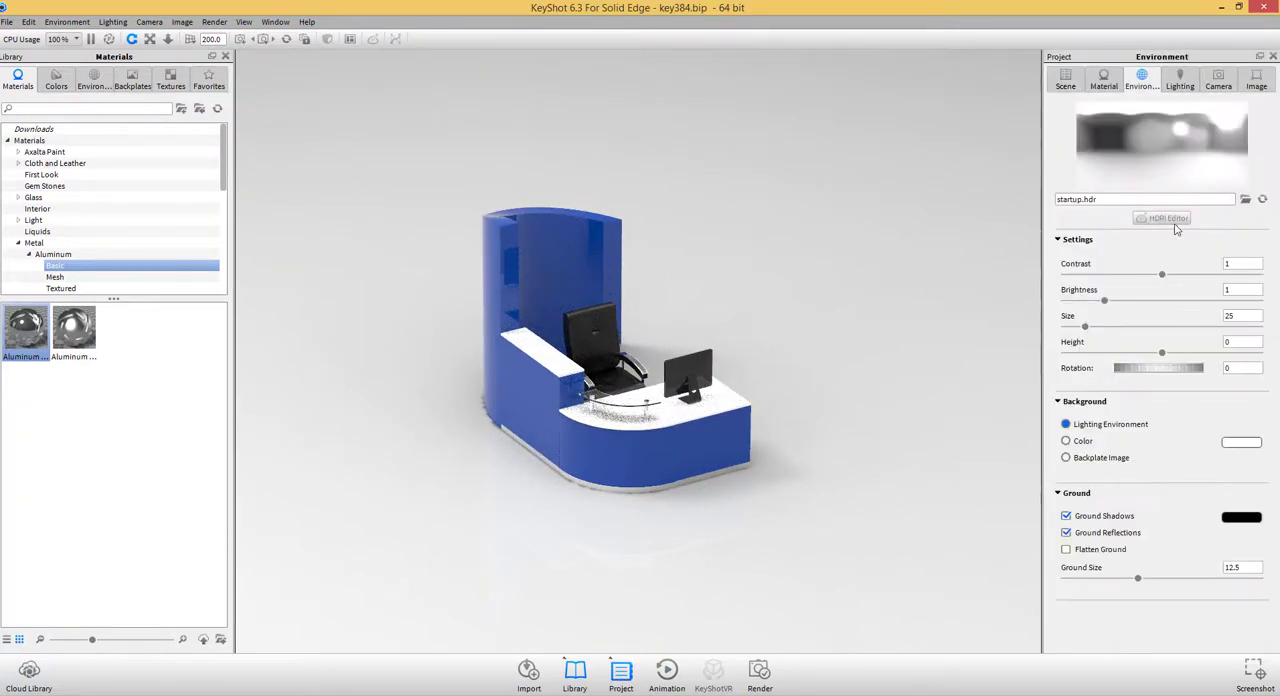
{"action": "left_click", "coordinate": [1065, 441]}
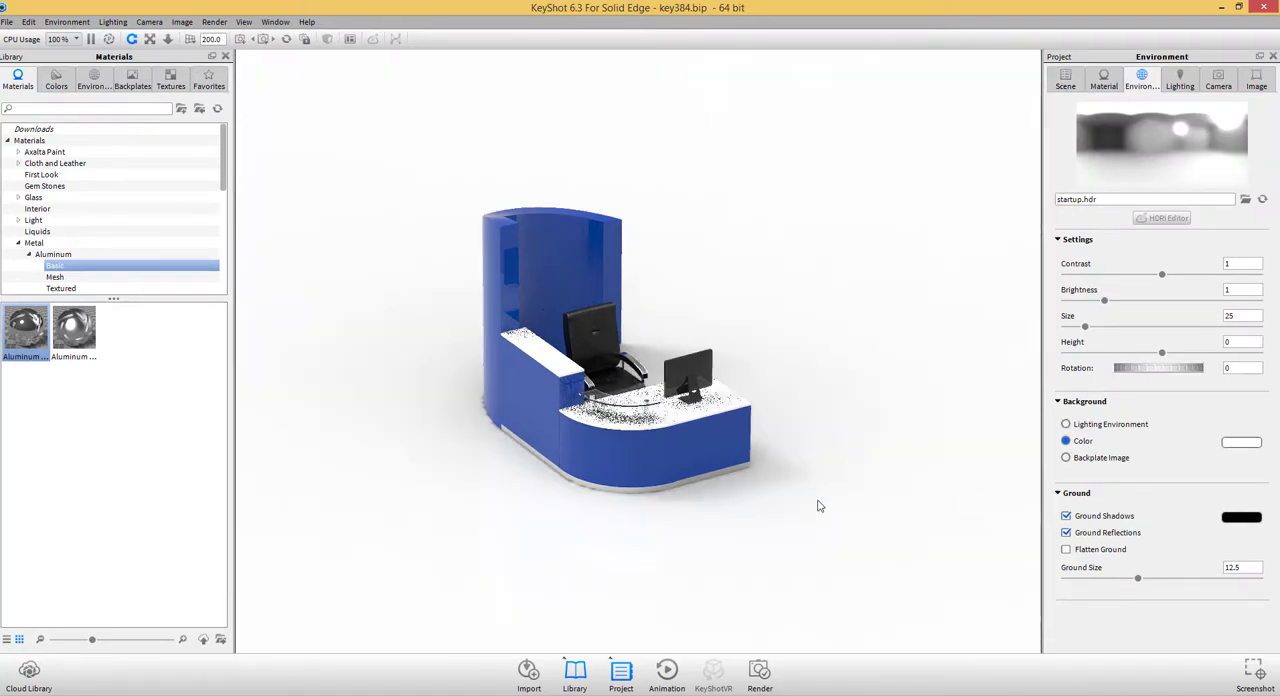
Light the scene with the office desk 2k interior HDRI and tweak perspective.
{"action": "left_click", "coordinate": [94, 90]}
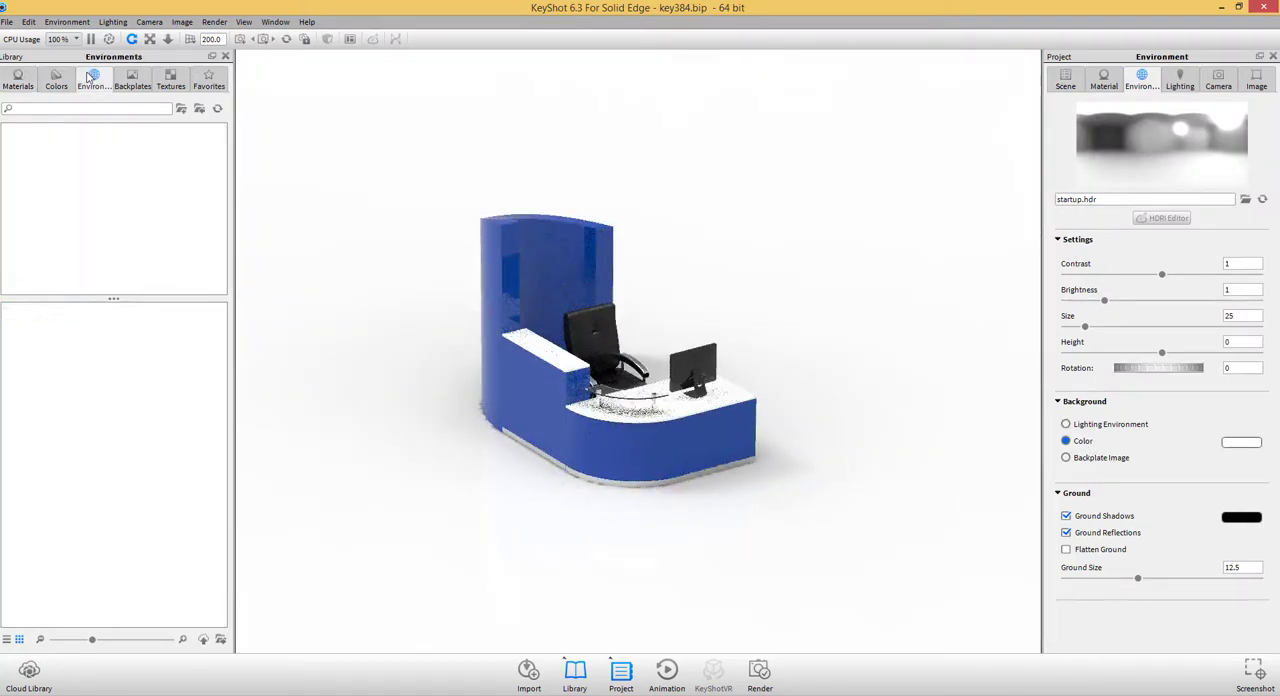
{"action": "left_click", "coordinate": [95, 79]}
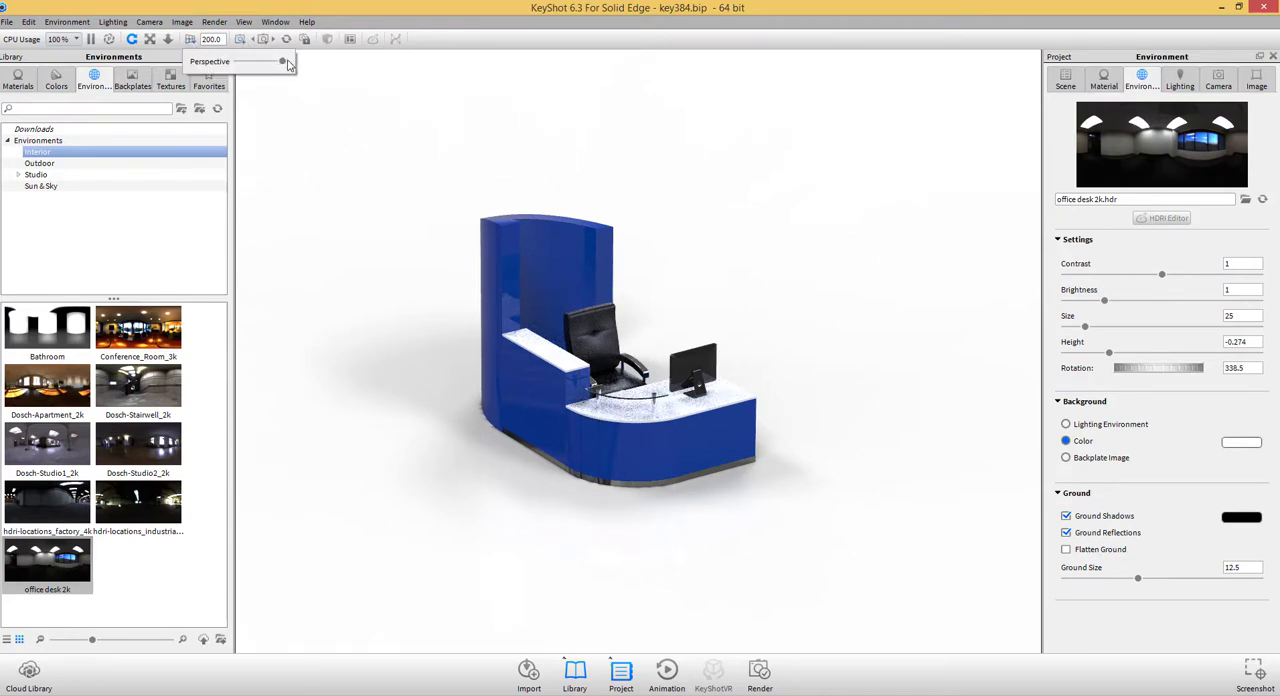
{"action": "left_click_drag", "start_coordinate": [282, 62], "coordinate": [252, 62]}
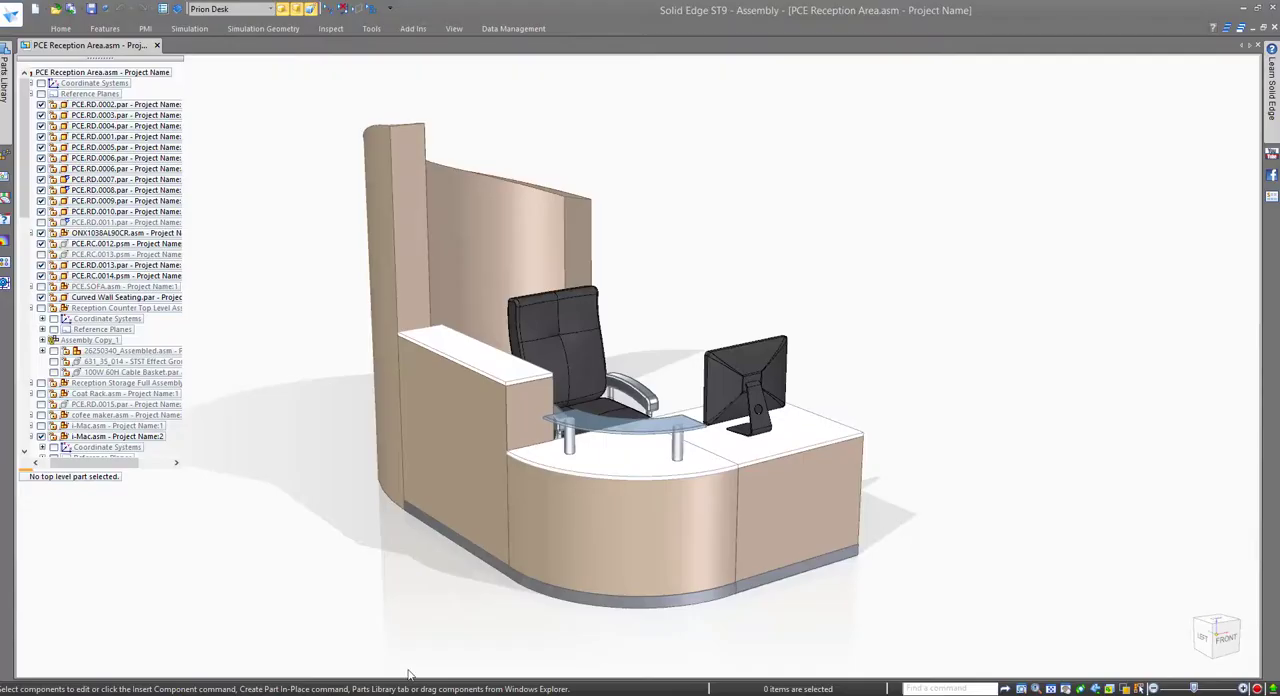
{"action": "mouse_move", "coordinate": [587, 244]}
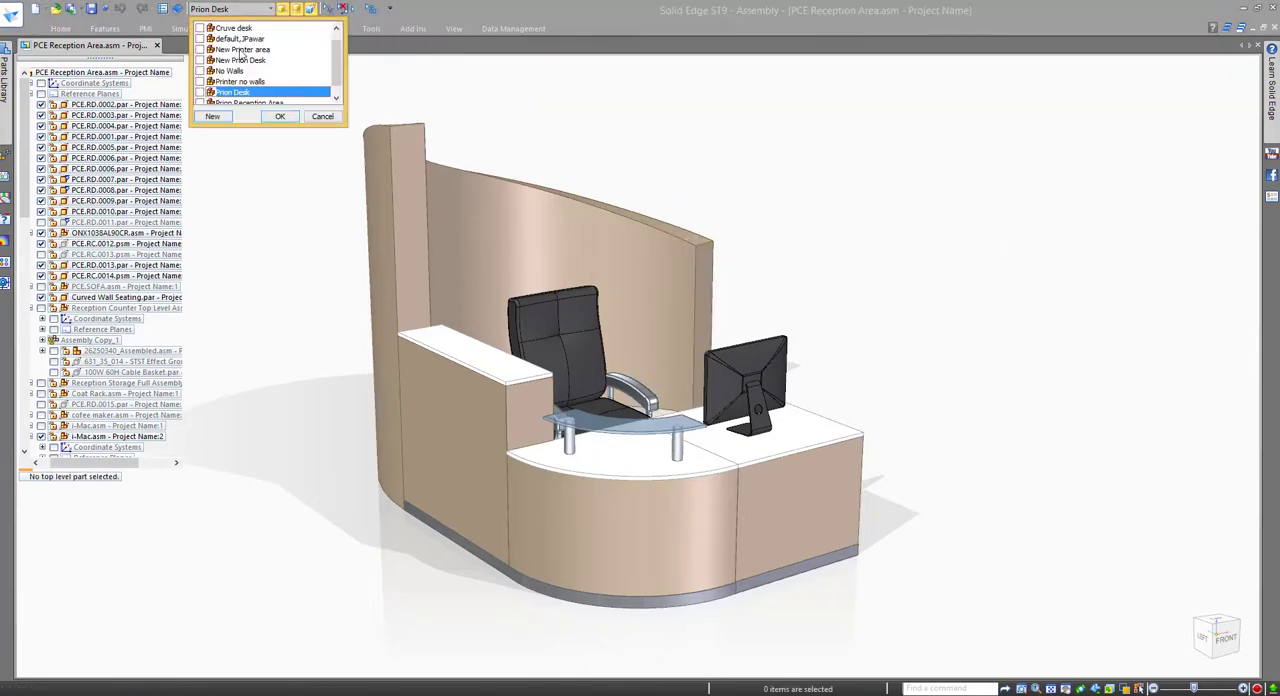
Switch the reception area assembly to the Prion Desk display configuration.
{"action": "left_click", "coordinate": [280, 116]}
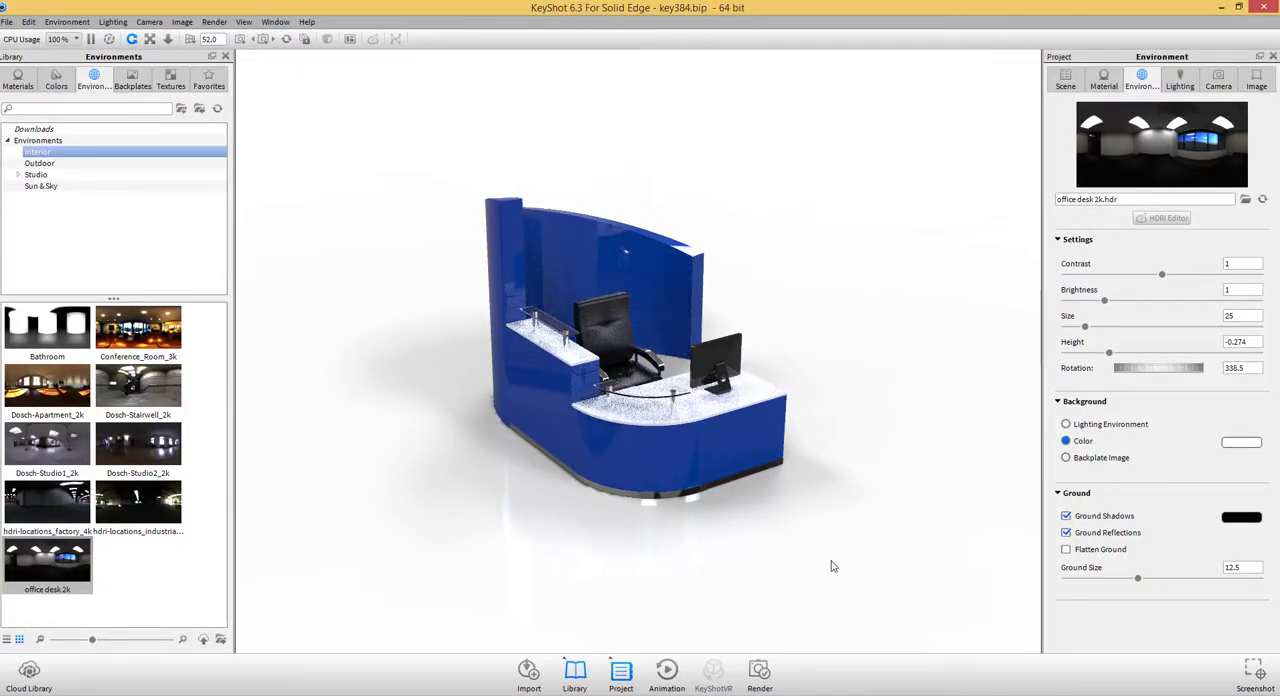
Start a pattern of PCE Reception Area, trying a circular layout before settling on linear.
{"action": "left_click", "coordinate": [1061, 82]}
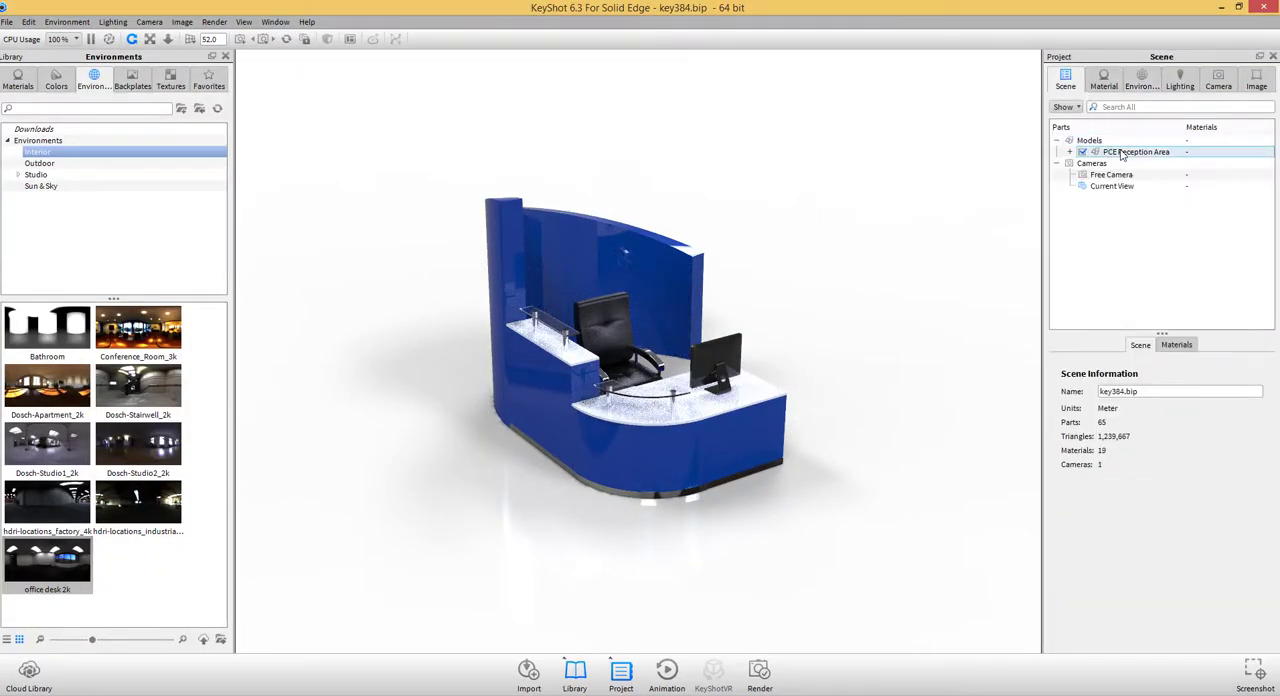
{"action": "right_click", "coordinate": [1137, 151]}
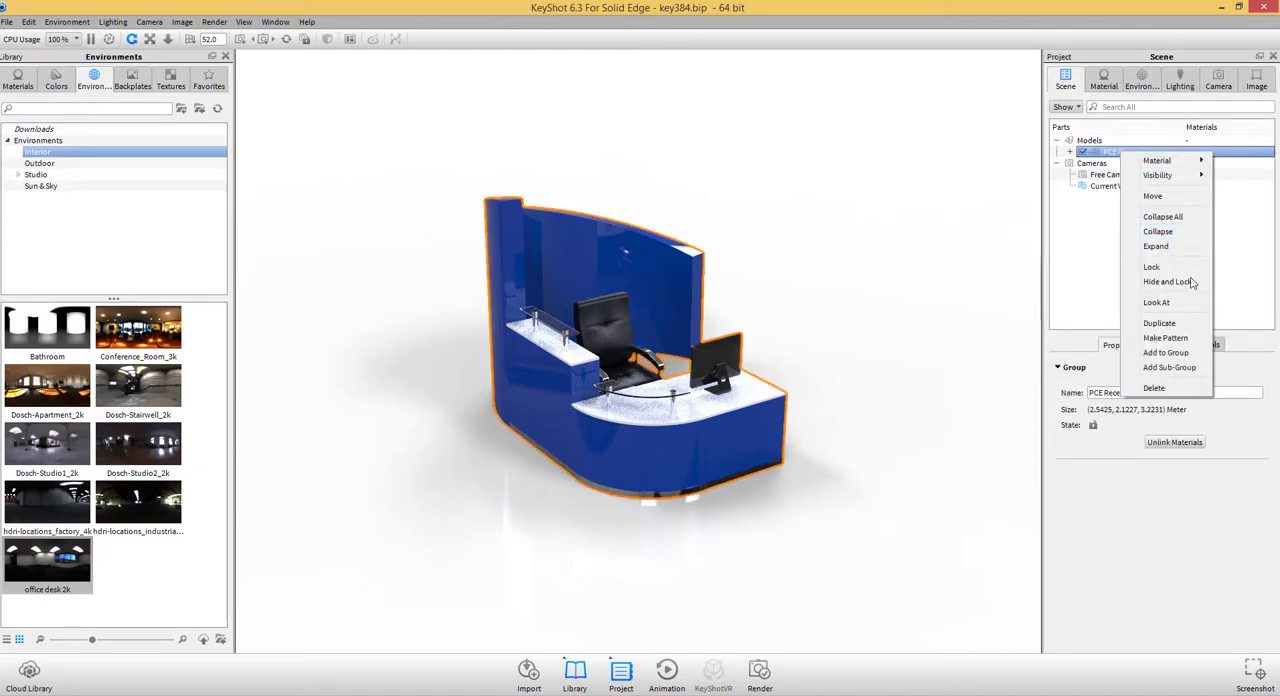
{"action": "left_click", "coordinate": [1168, 337]}
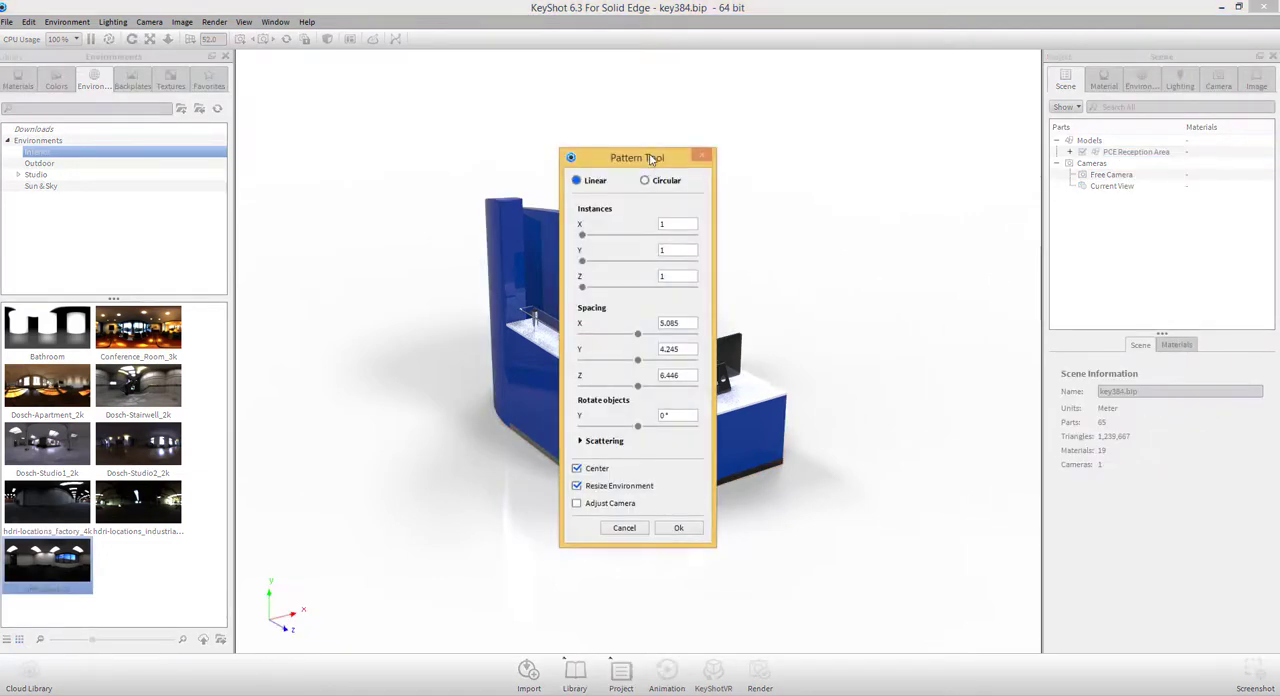
{"action": "left_click", "coordinate": [644, 180]}
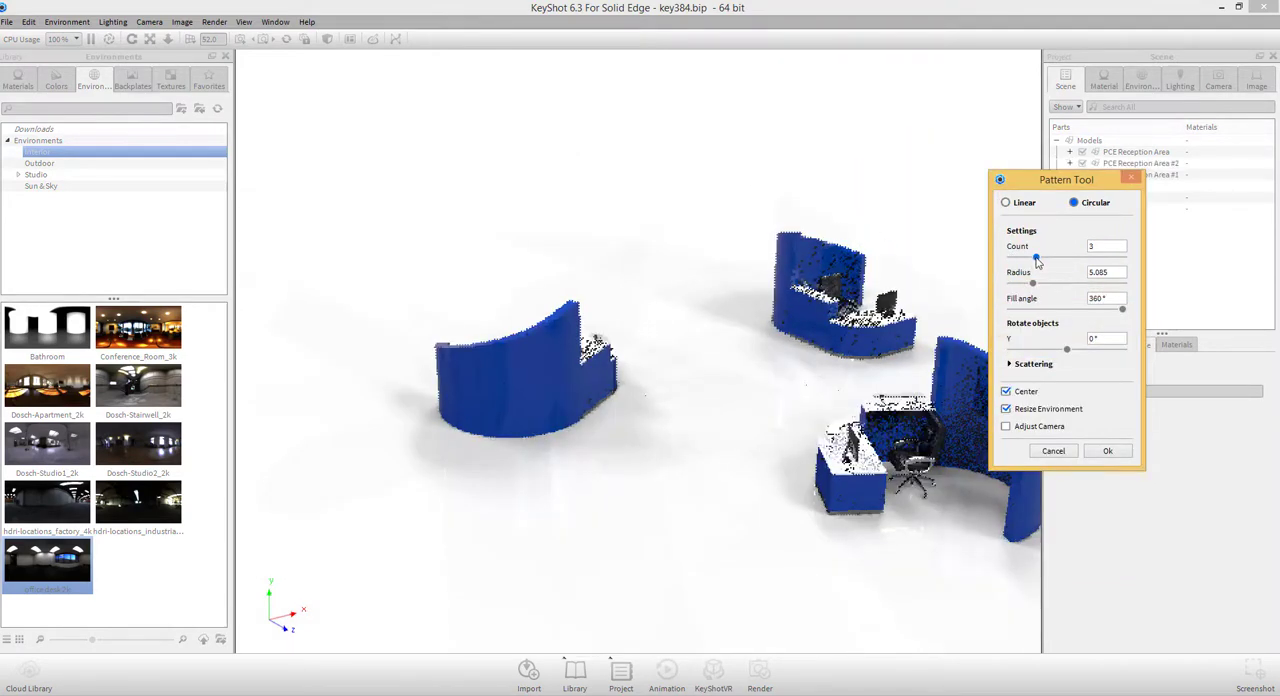
{"action": "left_click_drag", "start_coordinate": [1035, 257], "coordinate": [1057, 257]}
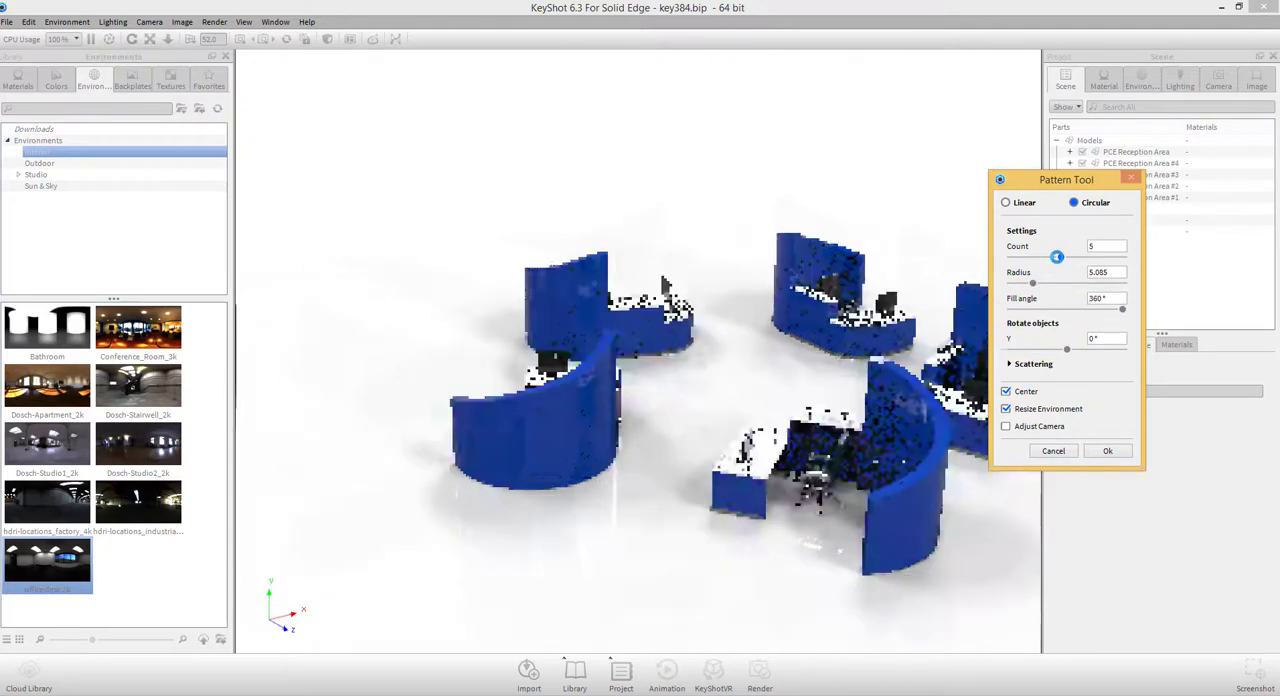
{"action": "left_click", "coordinate": [1006, 202]}
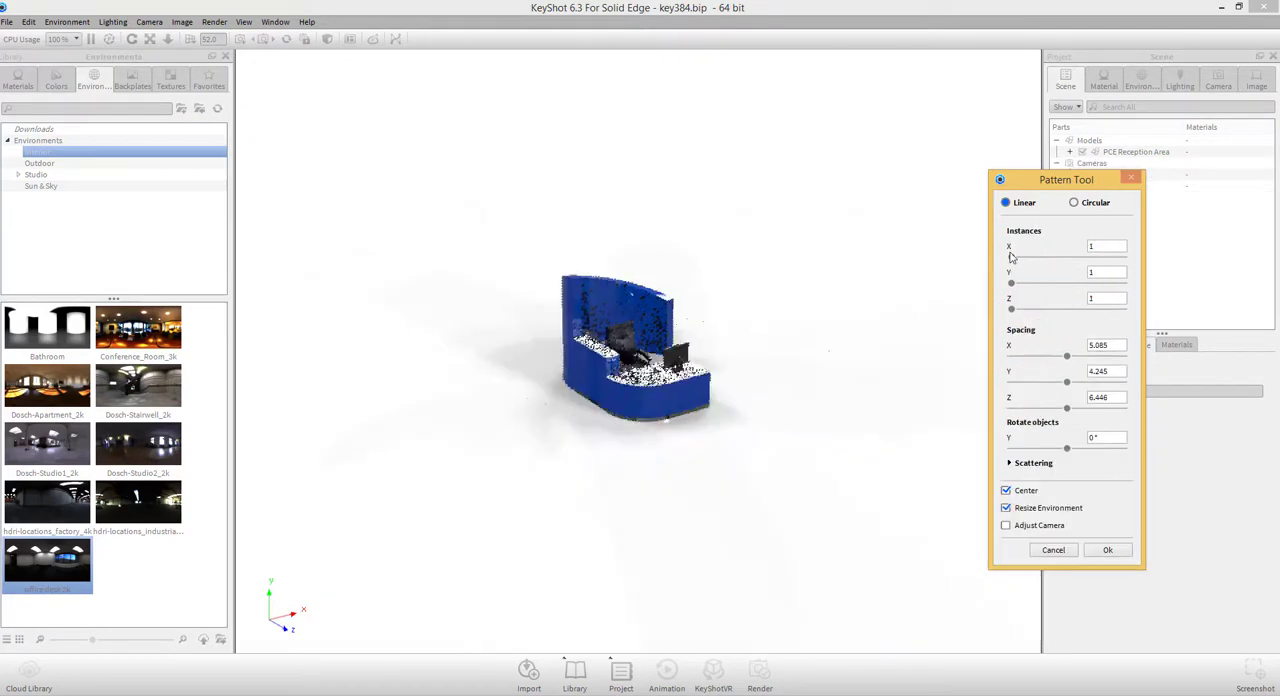
Set 3 instances along Linear X and tighten the spacing between the desks.
{"action": "left_click_drag", "start_coordinate": [1010, 257], "coordinate": [1048, 257]}
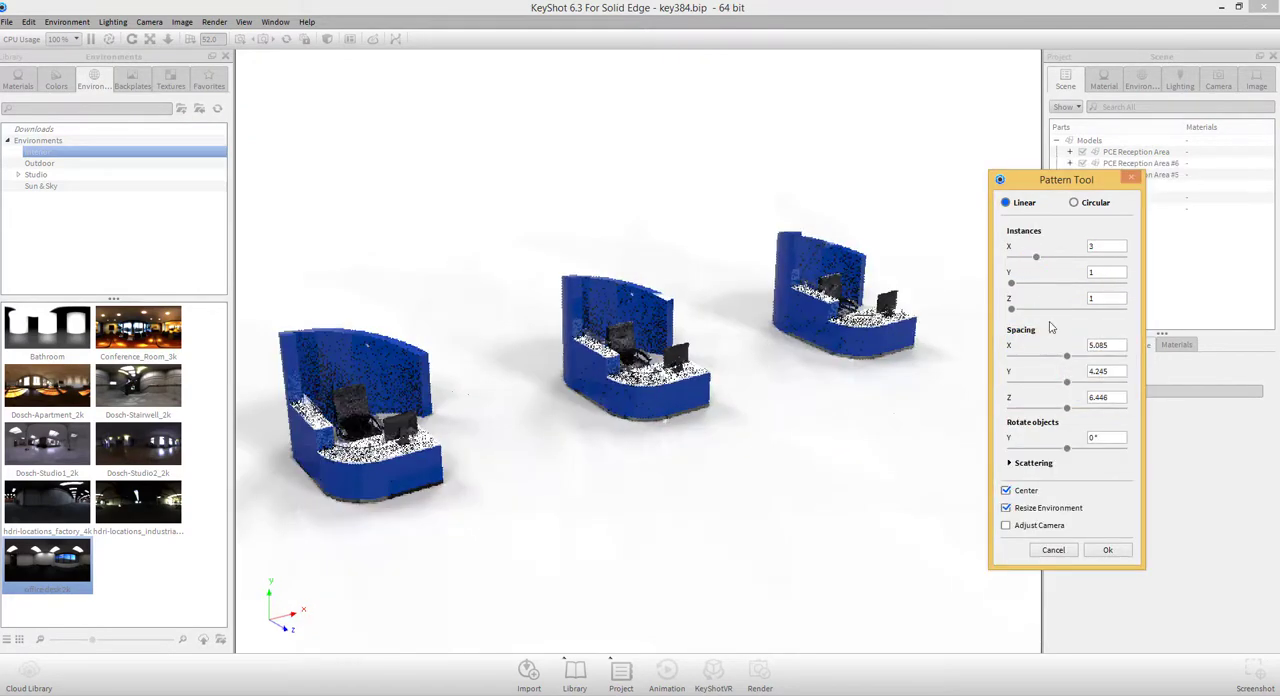
{"action": "left_click_drag", "start_coordinate": [1066, 357], "coordinate": [1053, 357]}
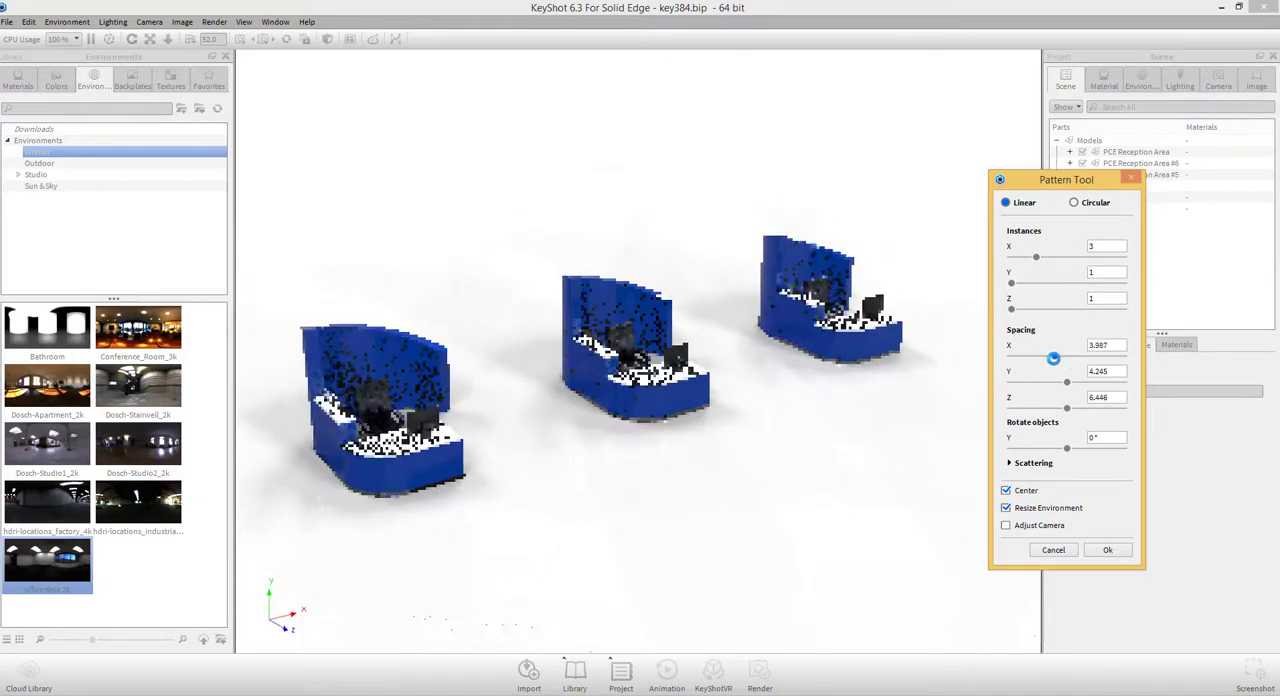
{"action": "left_click_drag", "start_coordinate": [1053, 357], "coordinate": [1046, 357]}
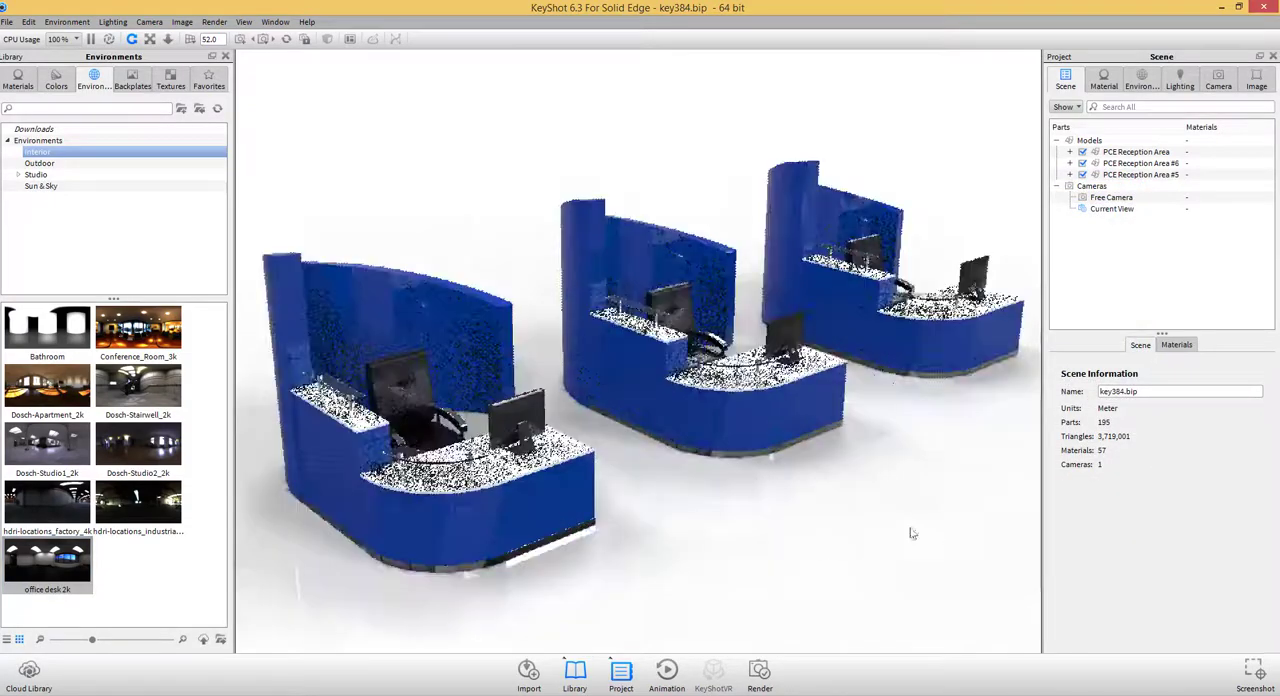
Save the current camera as a view named 'Main view'.
{"action": "left_click", "coordinate": [1213, 79]}
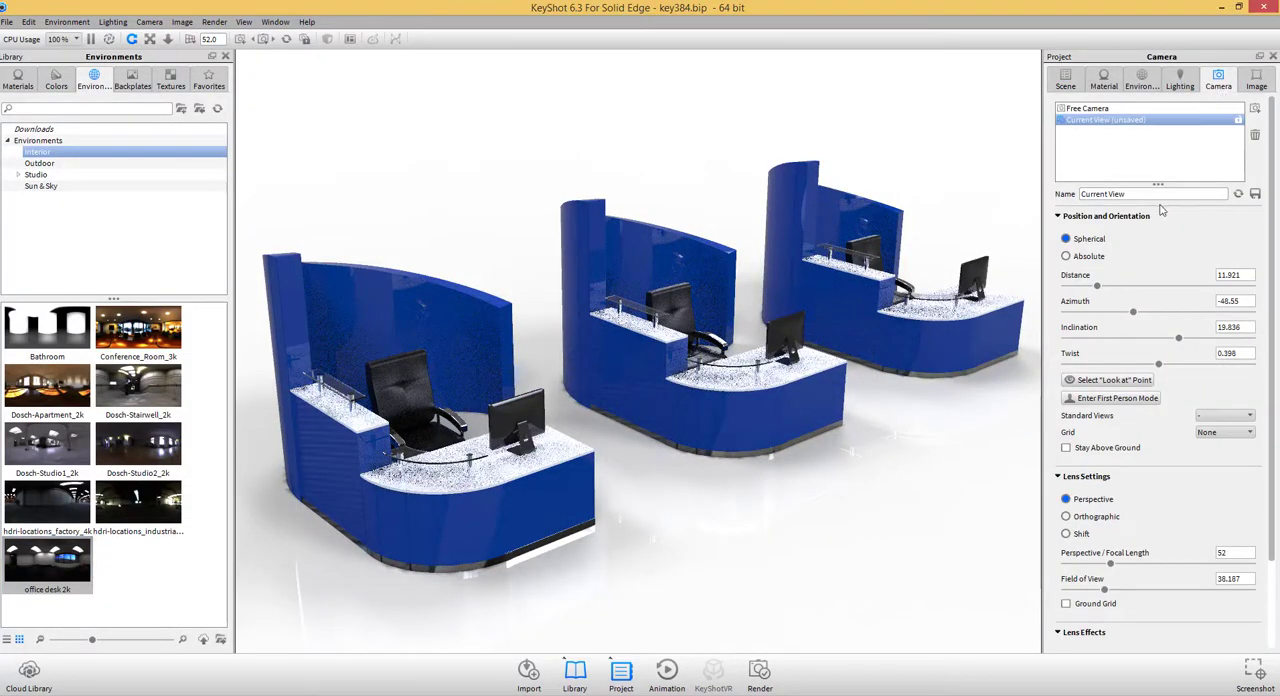
{"action": "type", "text": "Main view"}
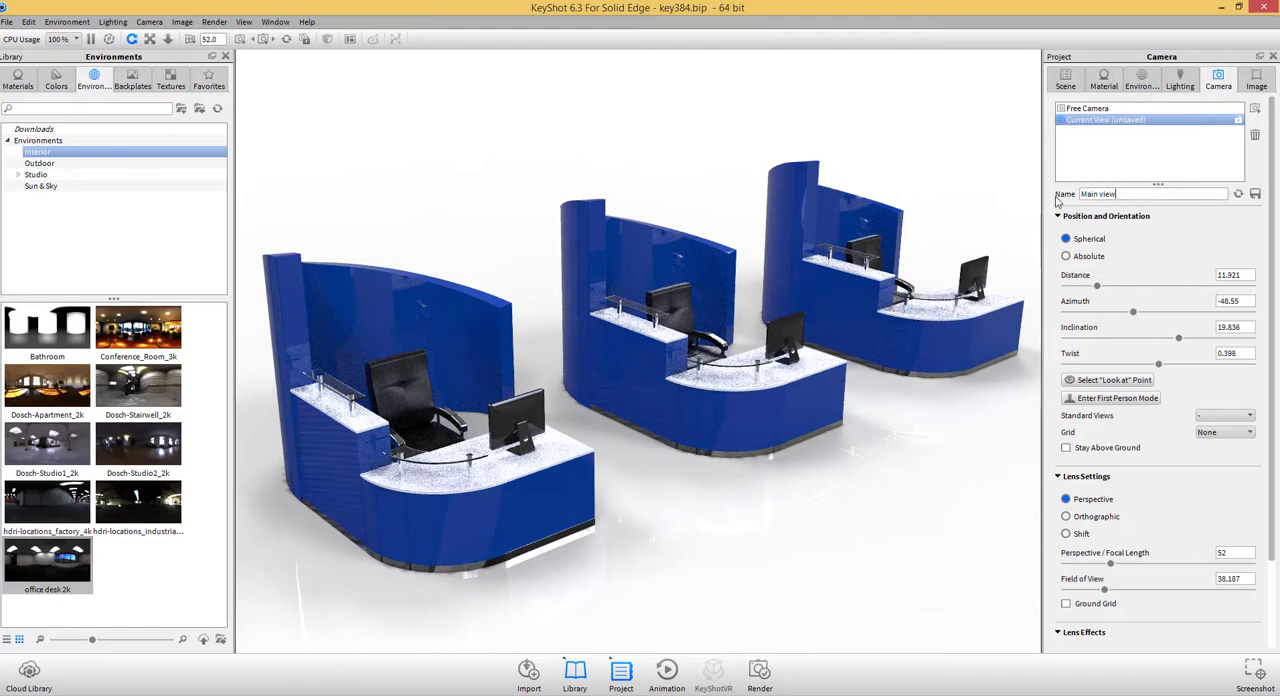
{"action": "left_click", "coordinate": [1263, 196]}
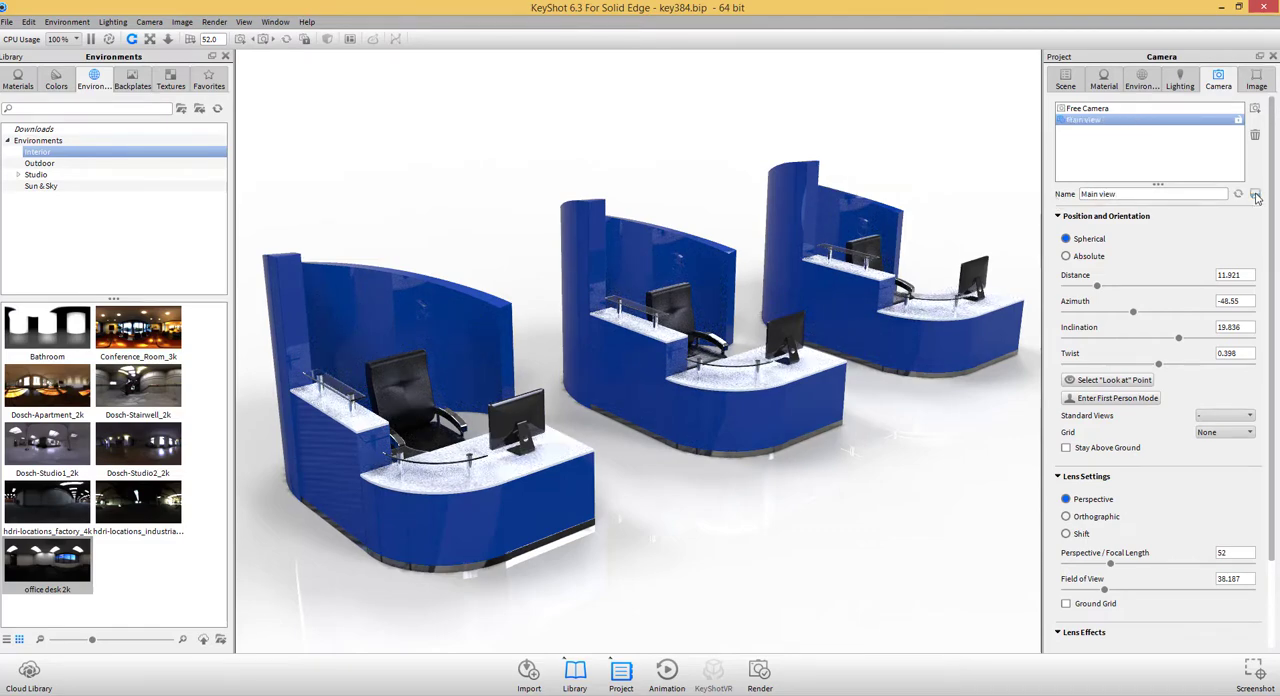
{"action": "left_click", "coordinate": [18, 80]}
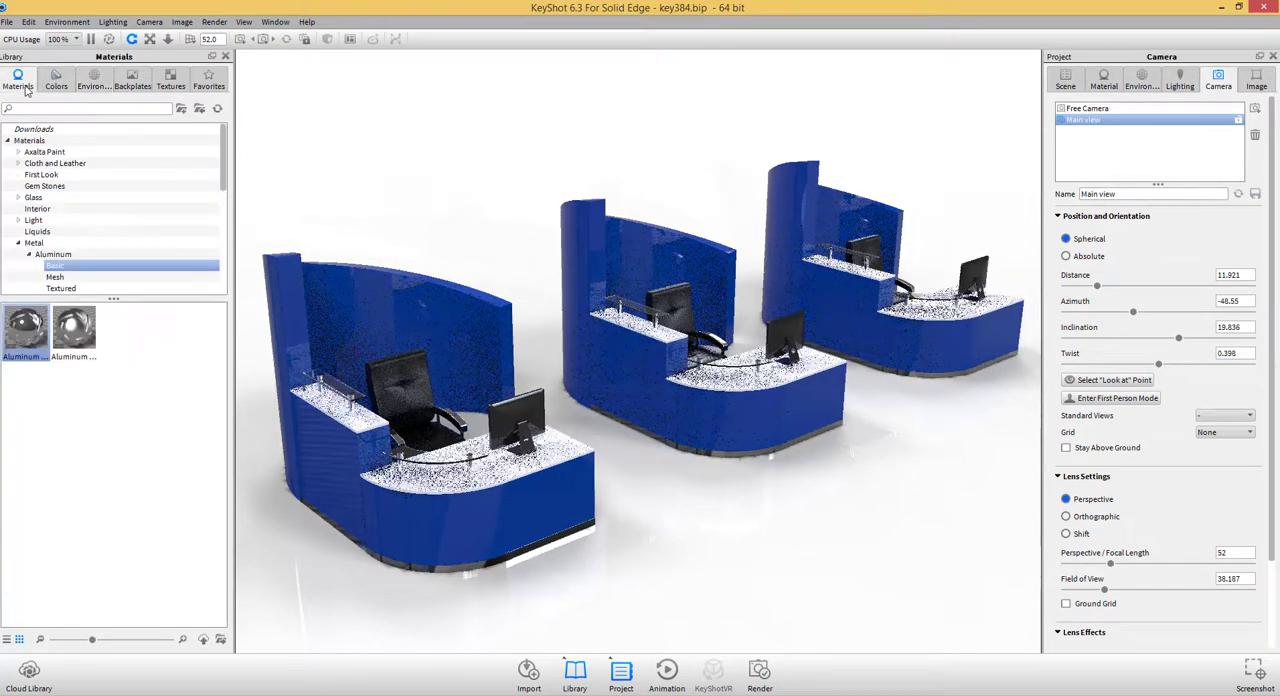
Apply red gloss paint to the left desk and black gloss to the right desk.
{"action": "left_click", "coordinate": [34, 277]}
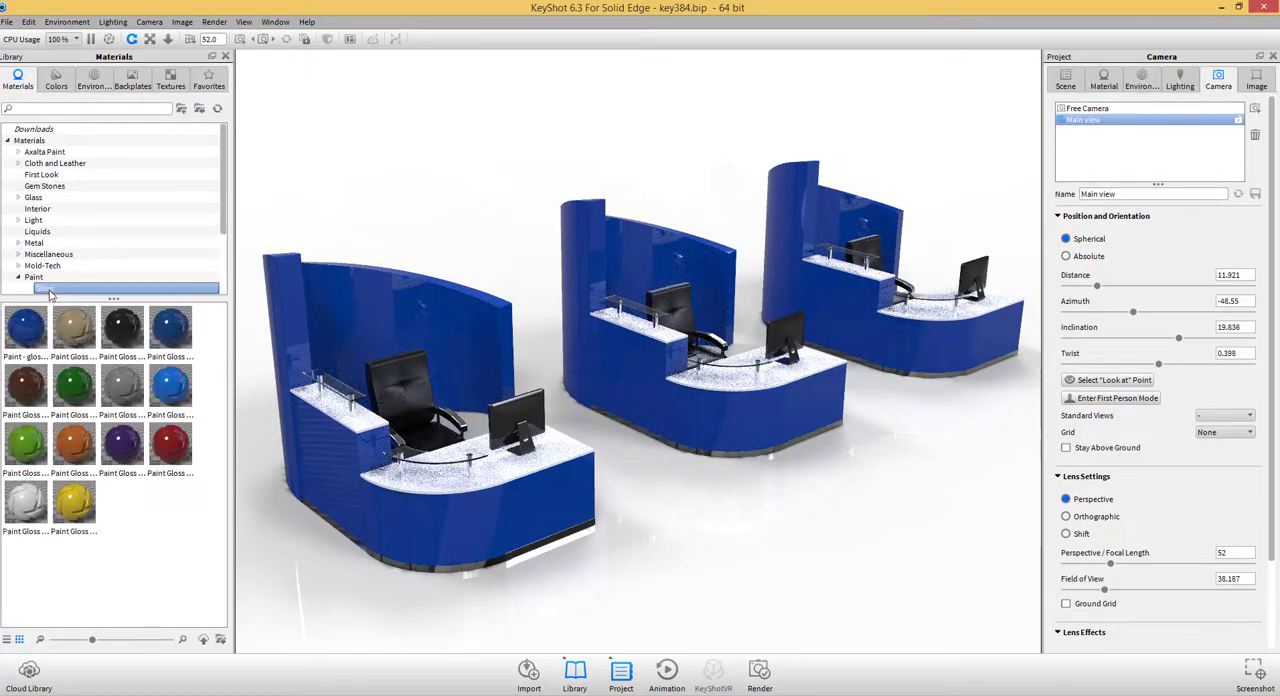
{"action": "left_click_drag", "start_coordinate": [170, 445], "coordinate": [380, 530]}
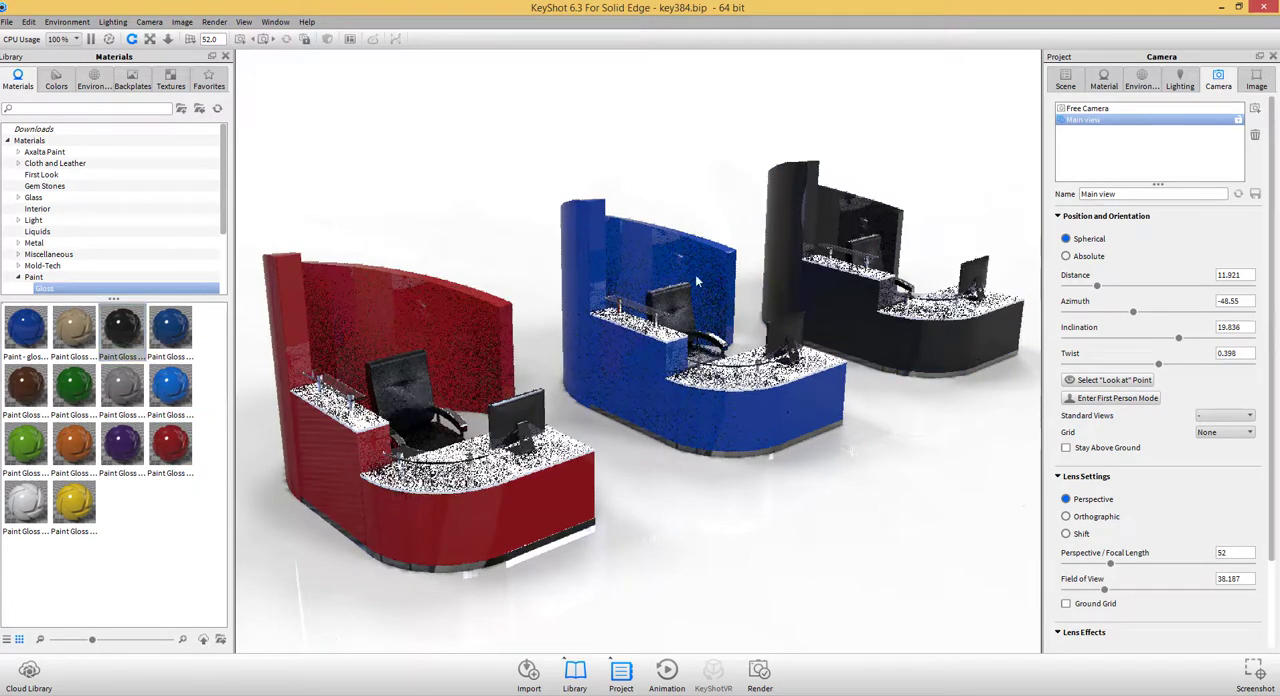
{"action": "right_click", "coordinate": [698, 293]}
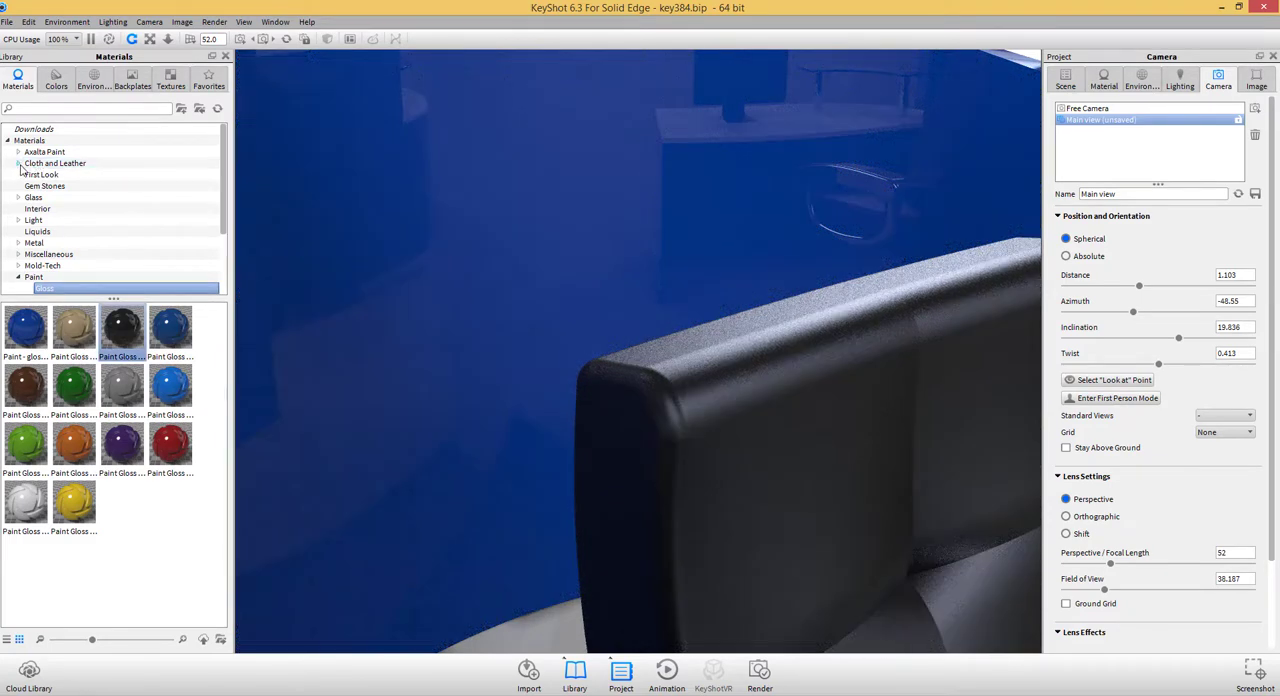
Return to the Main view camera and close the side panels.
{"action": "left_click", "coordinate": [18, 163]}
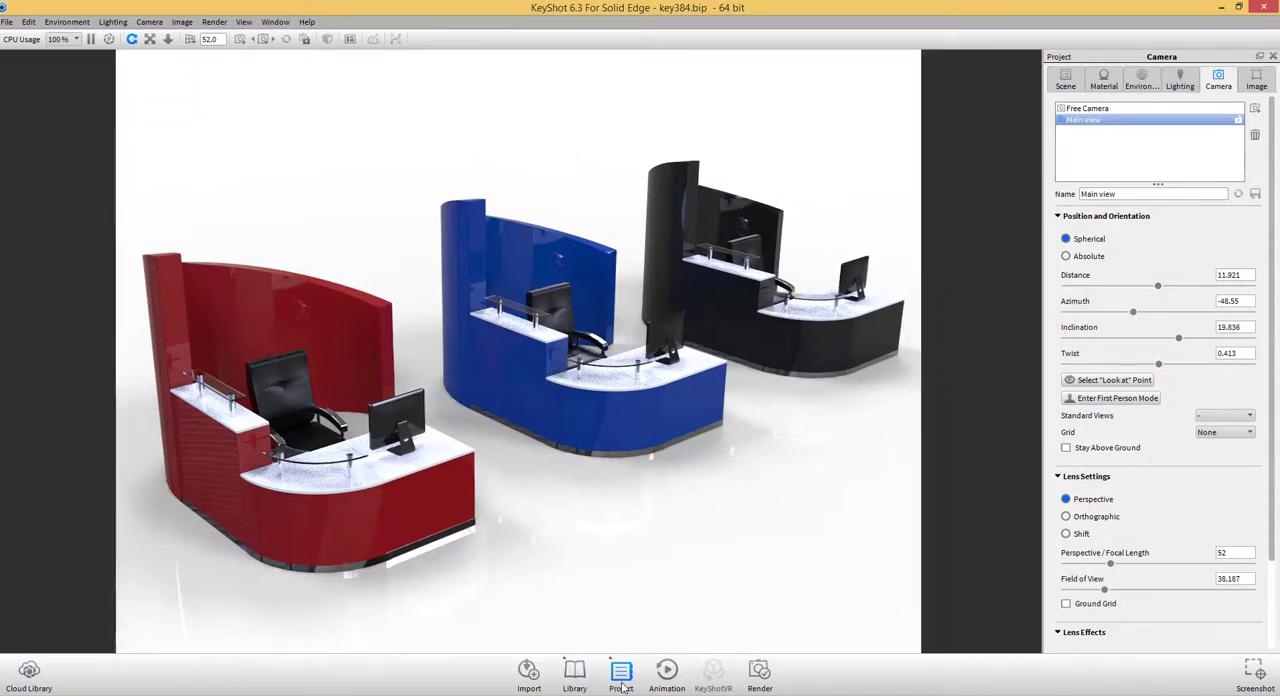
{"action": "left_click", "coordinate": [618, 671]}
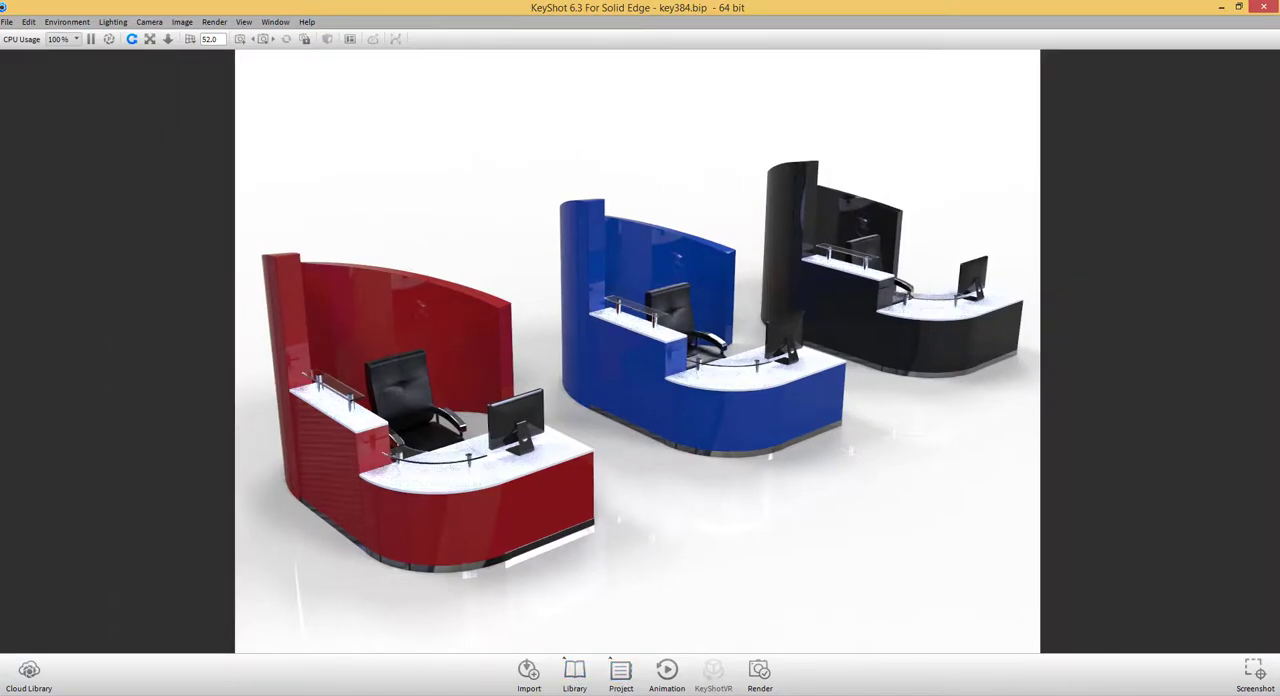